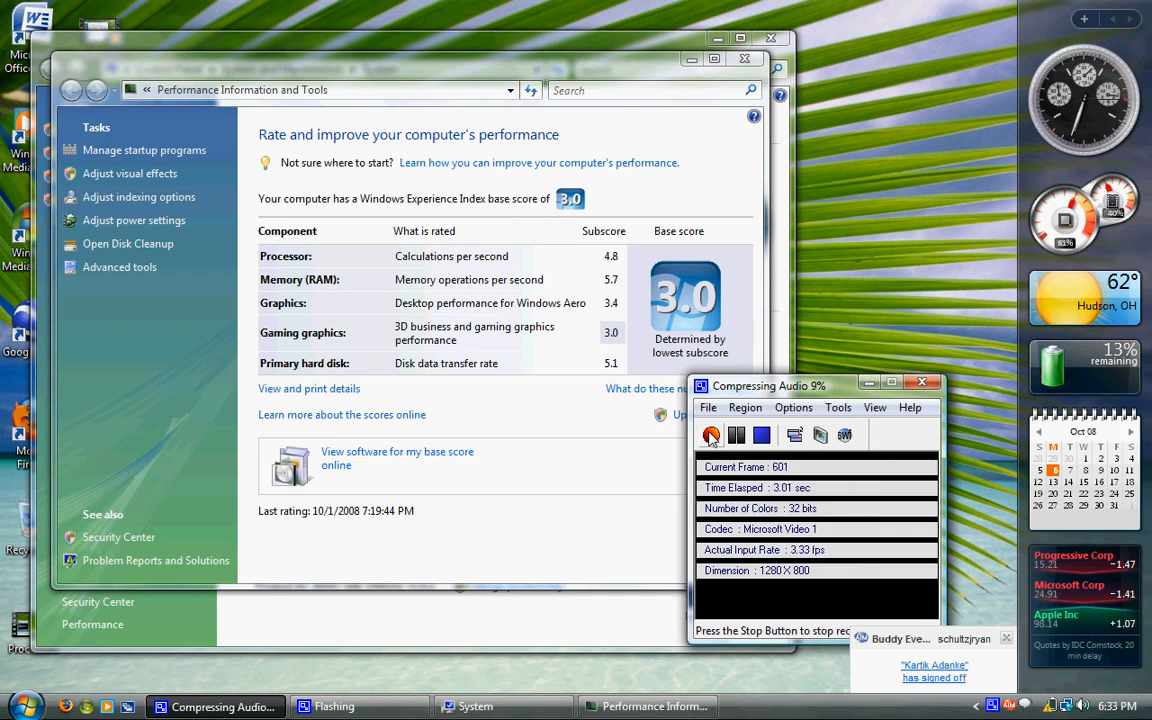
Show the System page: Vista Ultimate SP1, 4.00 GB memory, Windows activated
{"action": "left_click", "coordinate": [1012, 706]}
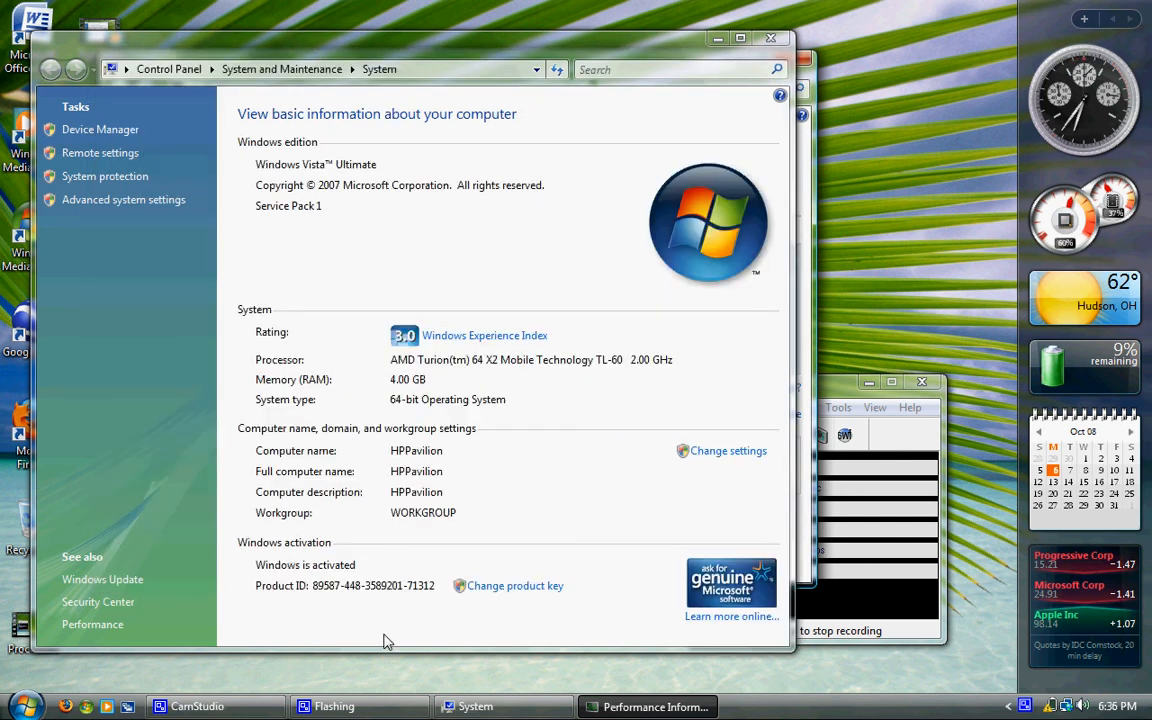
{"action": "left_click", "coordinate": [16, 704]}
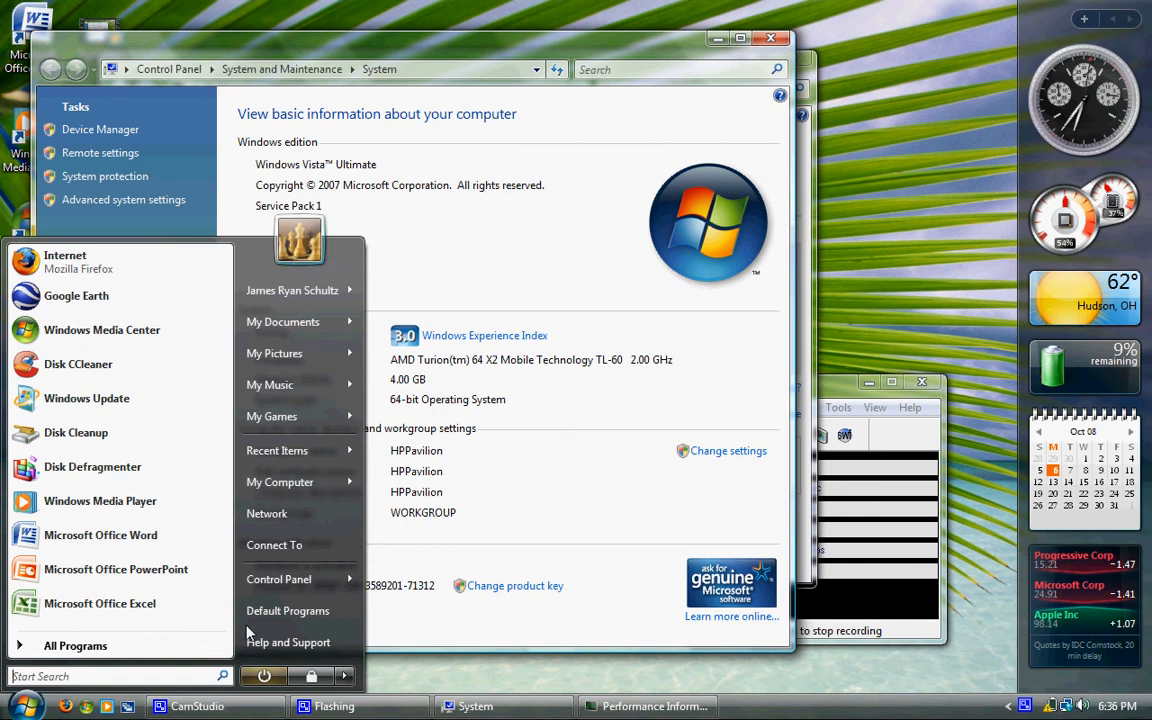
{"action": "right_click", "coordinate": [280, 482]}
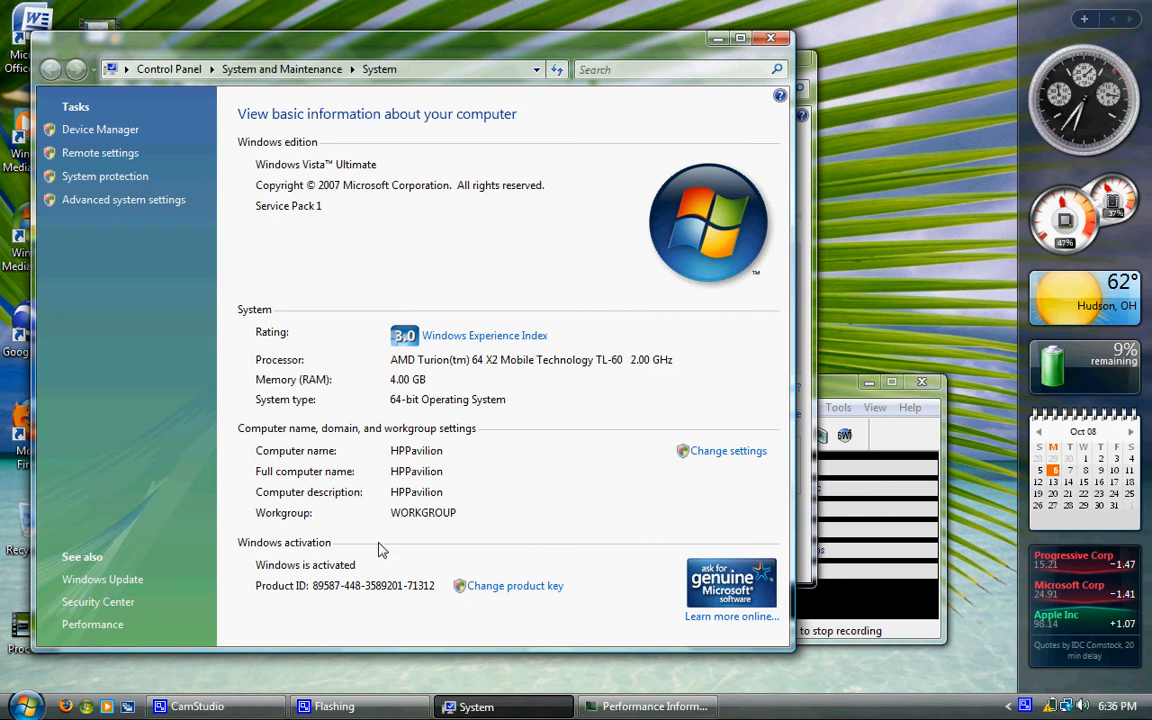
{"action": "mouse_move", "coordinate": [486, 584]}
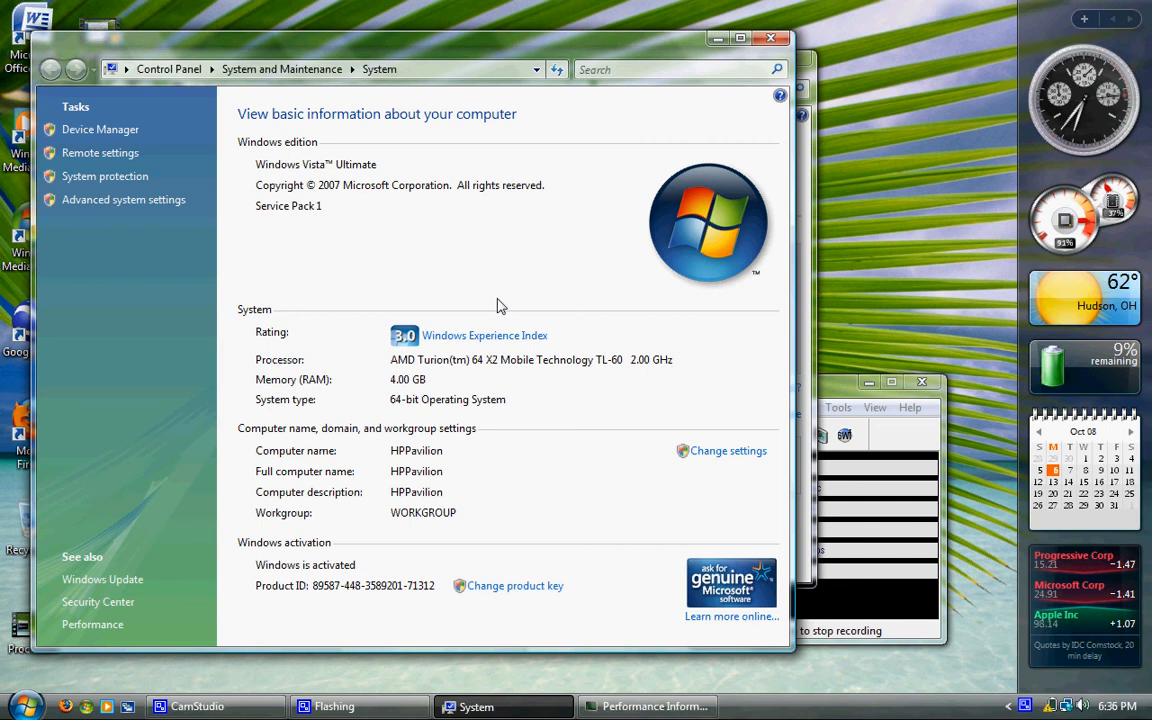
{"action": "left_click", "coordinate": [514, 584]}
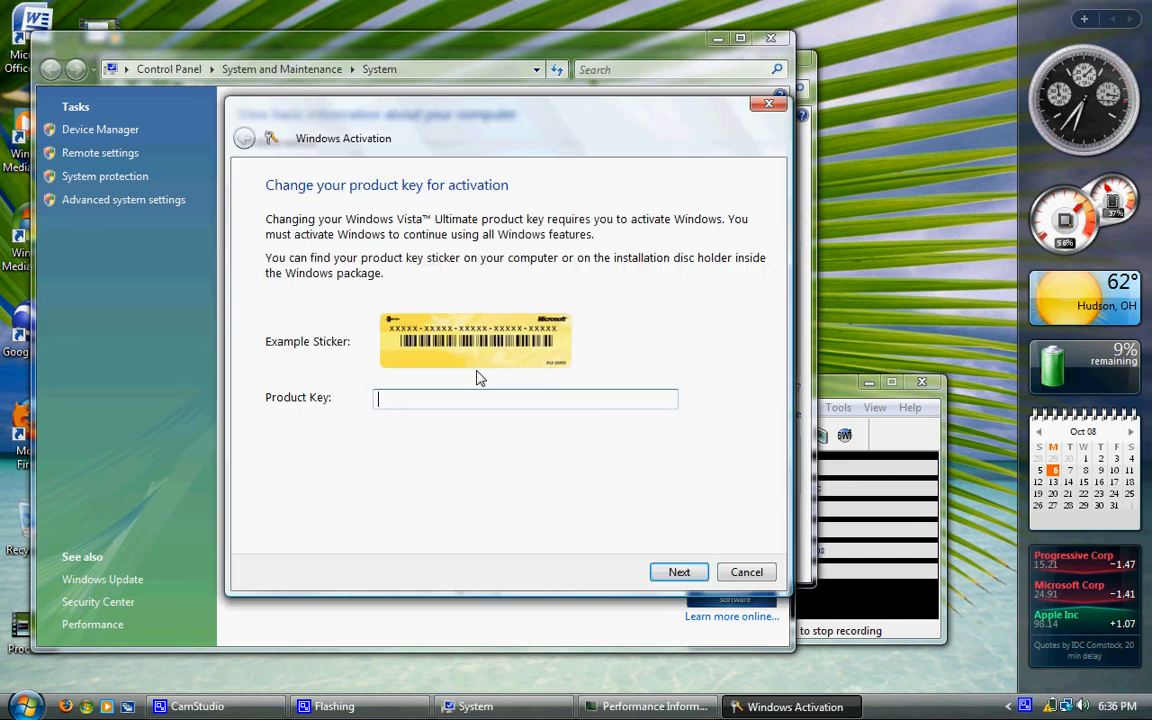
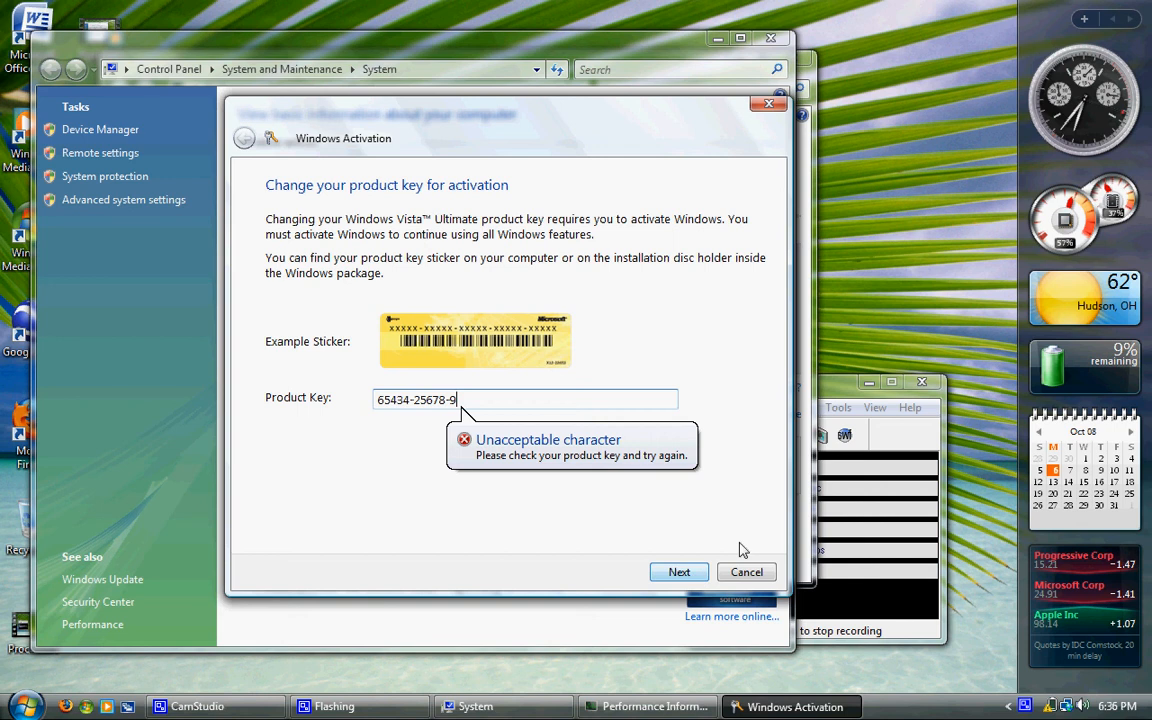
{"action": "left_click", "coordinate": [746, 572]}
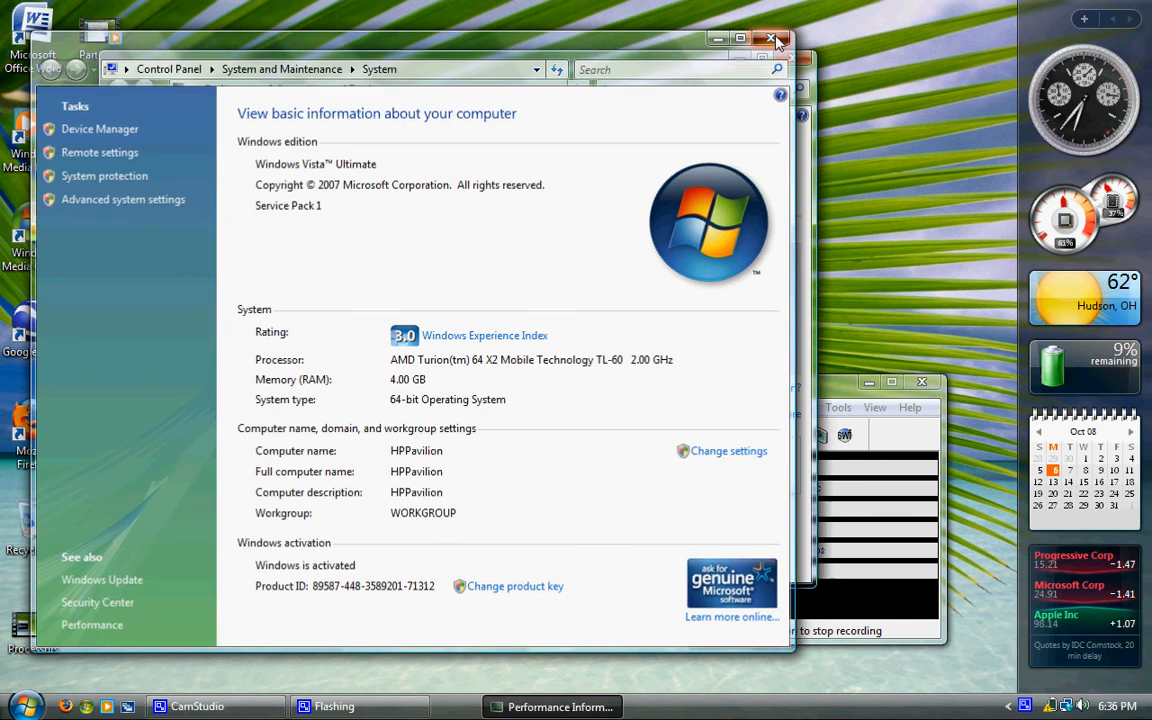
{"action": "left_click", "coordinate": [772, 38]}
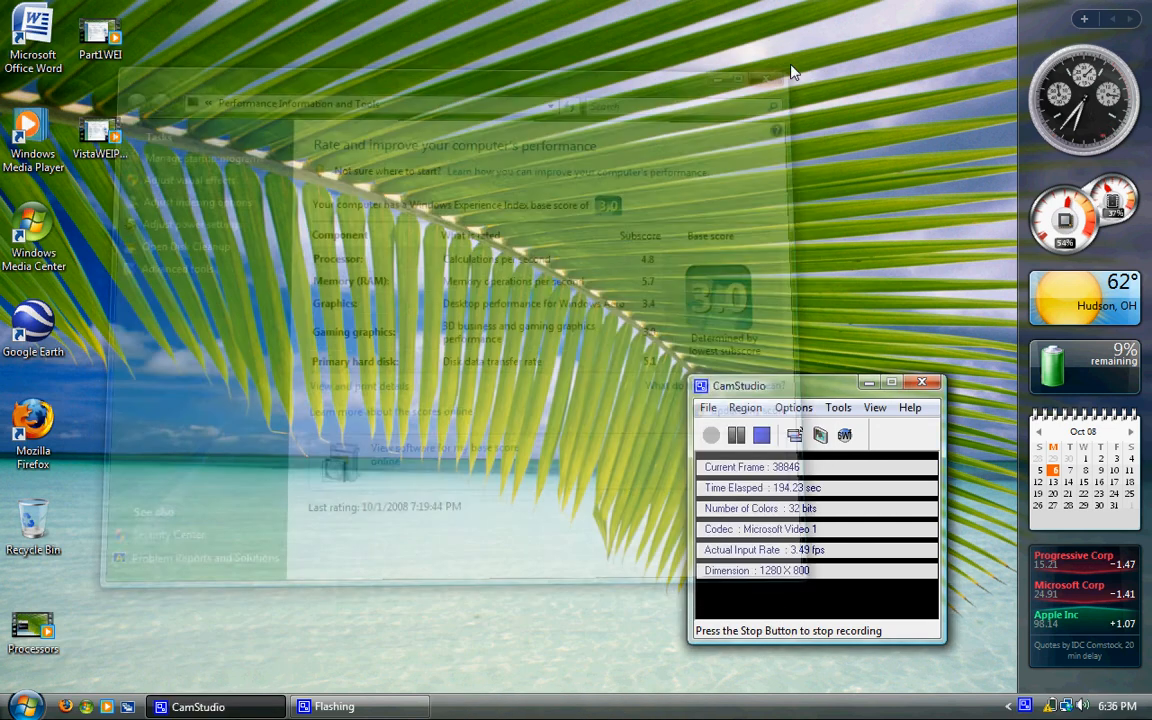